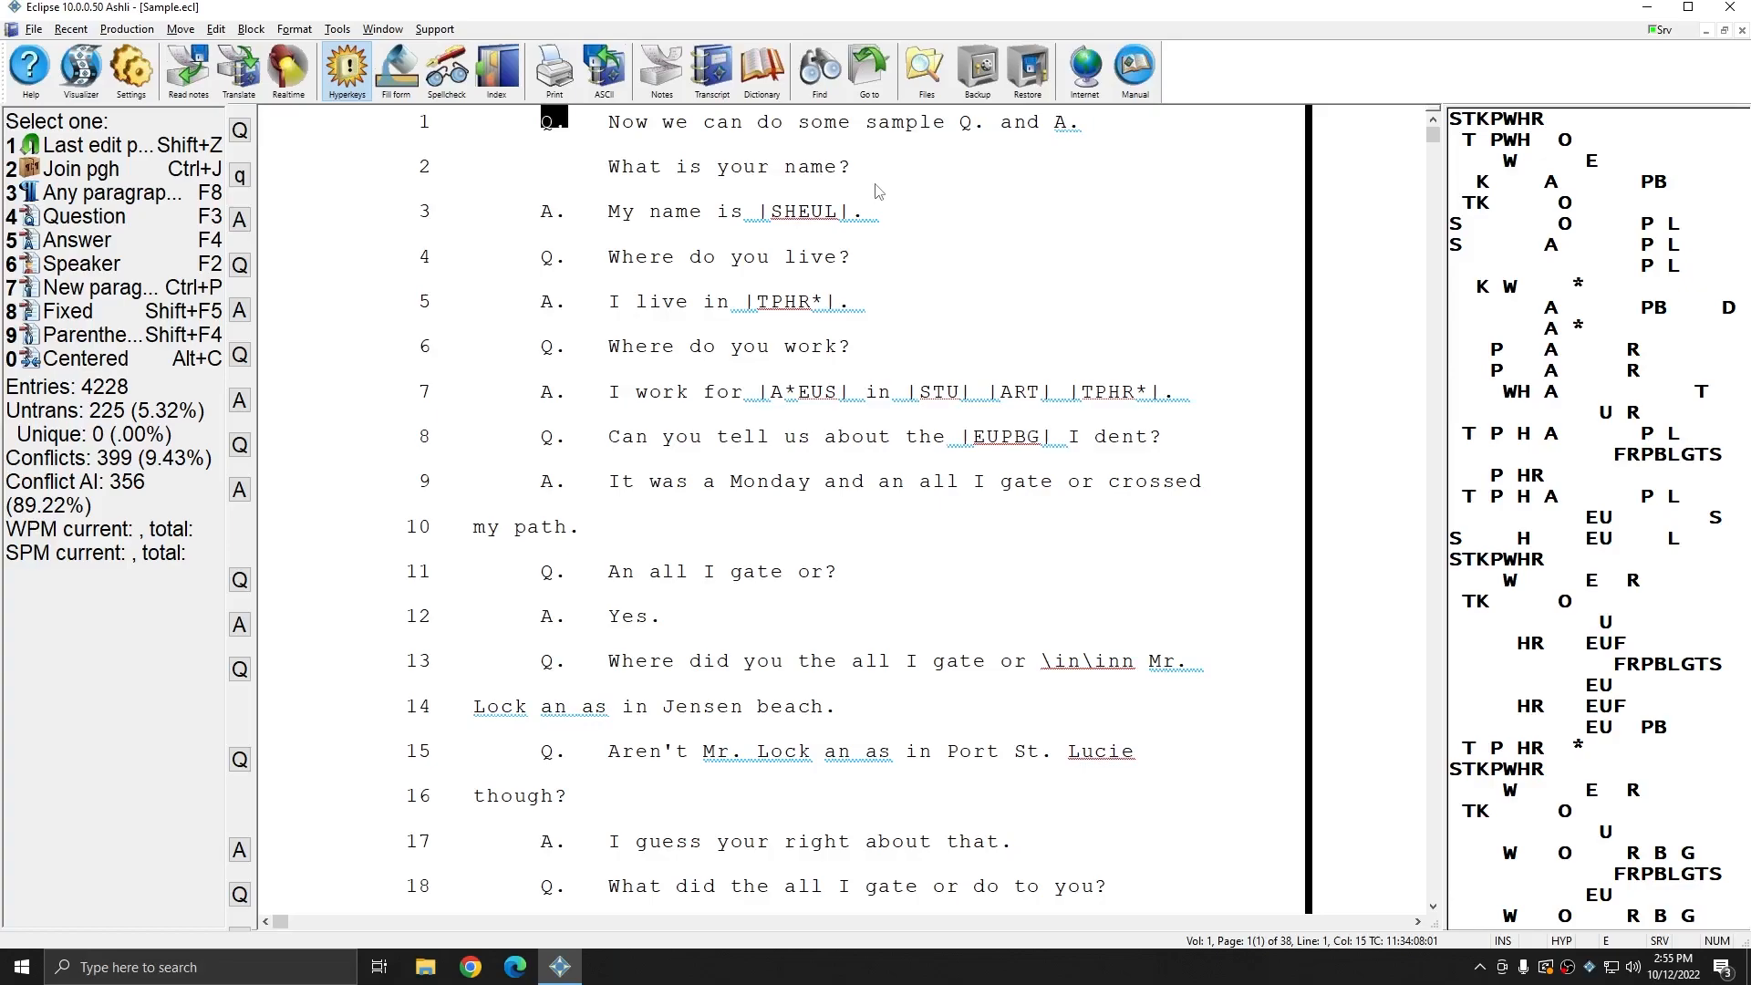
mouse_move(887, 186)
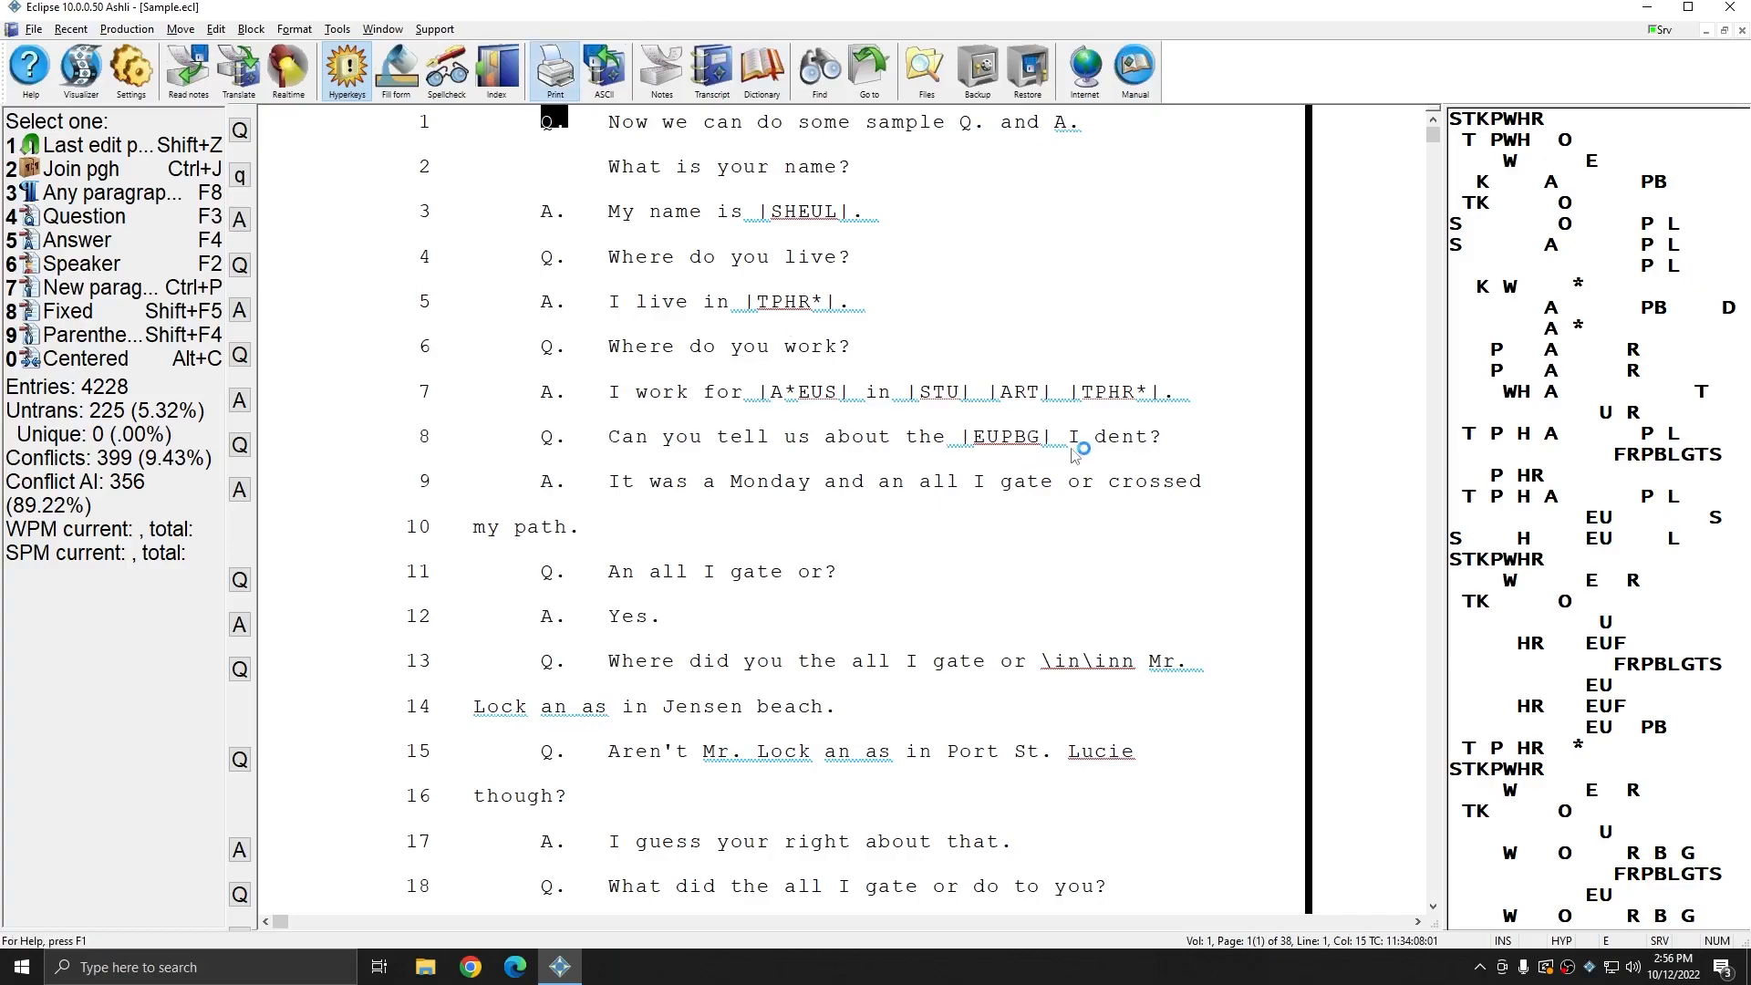
- Bring up the Create PDF settings for the Microsoft Print to PDF printer
left_click(555, 68)
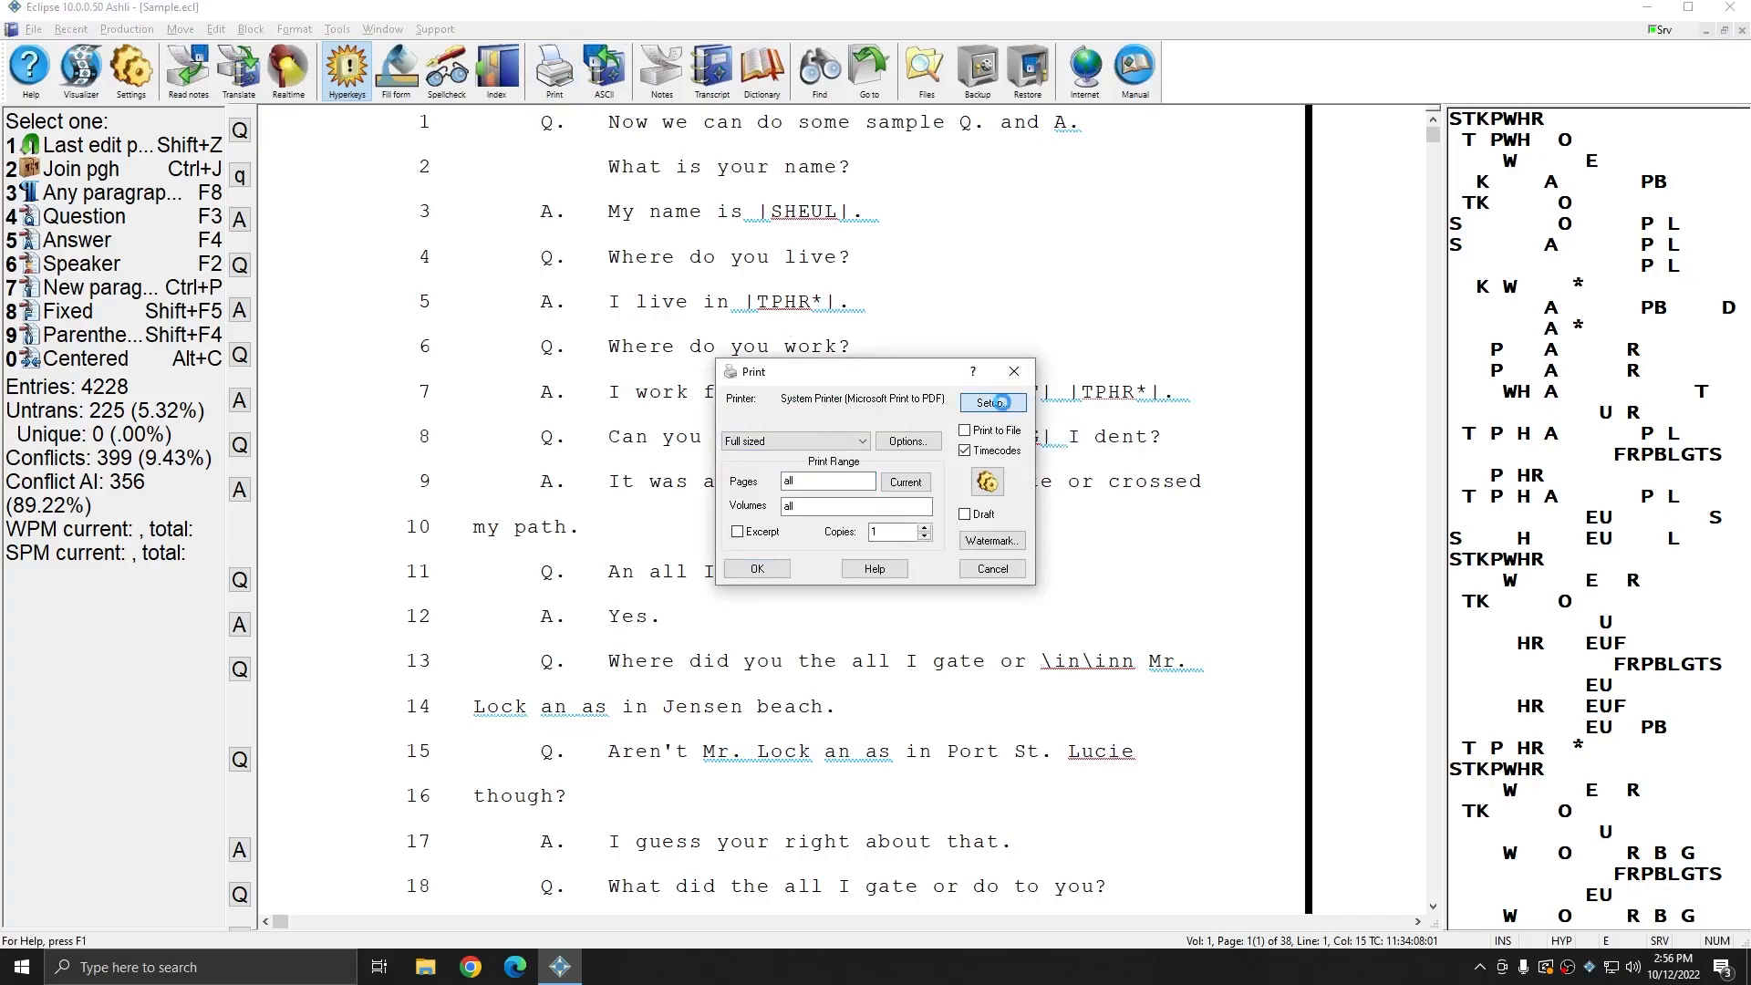
left_click(988, 401)
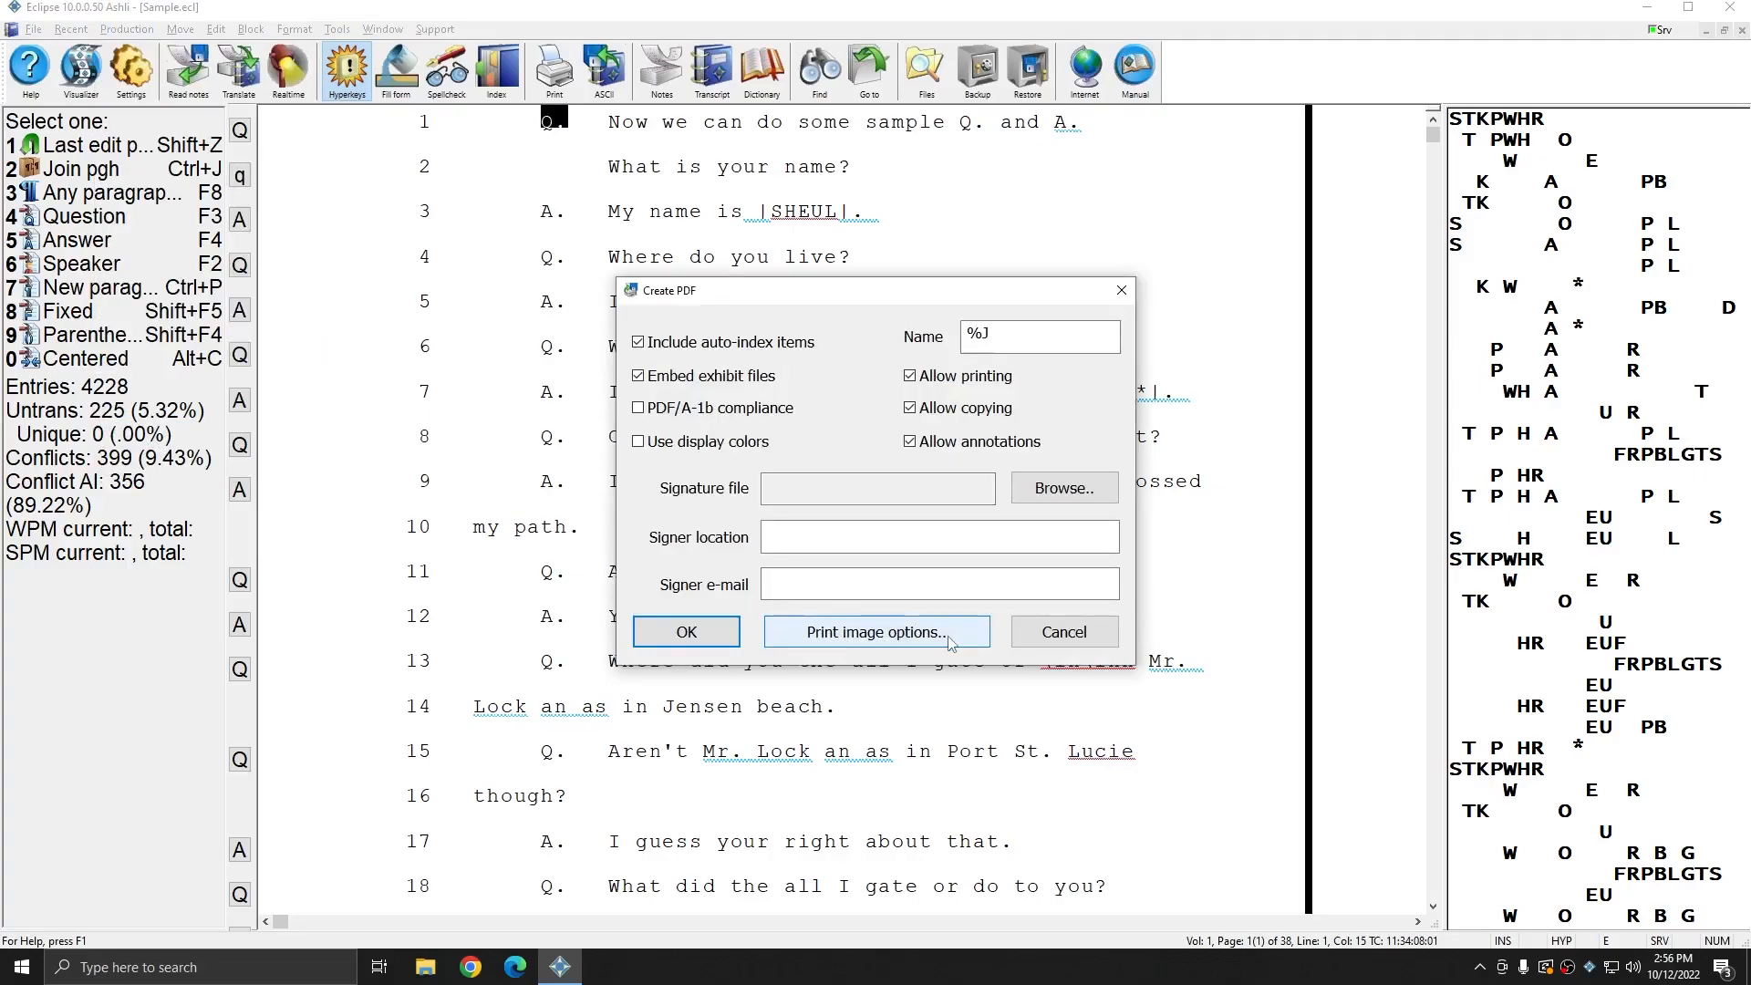
- Review the print image options and generate Sample.pdf with the word index
left_click(875, 632)
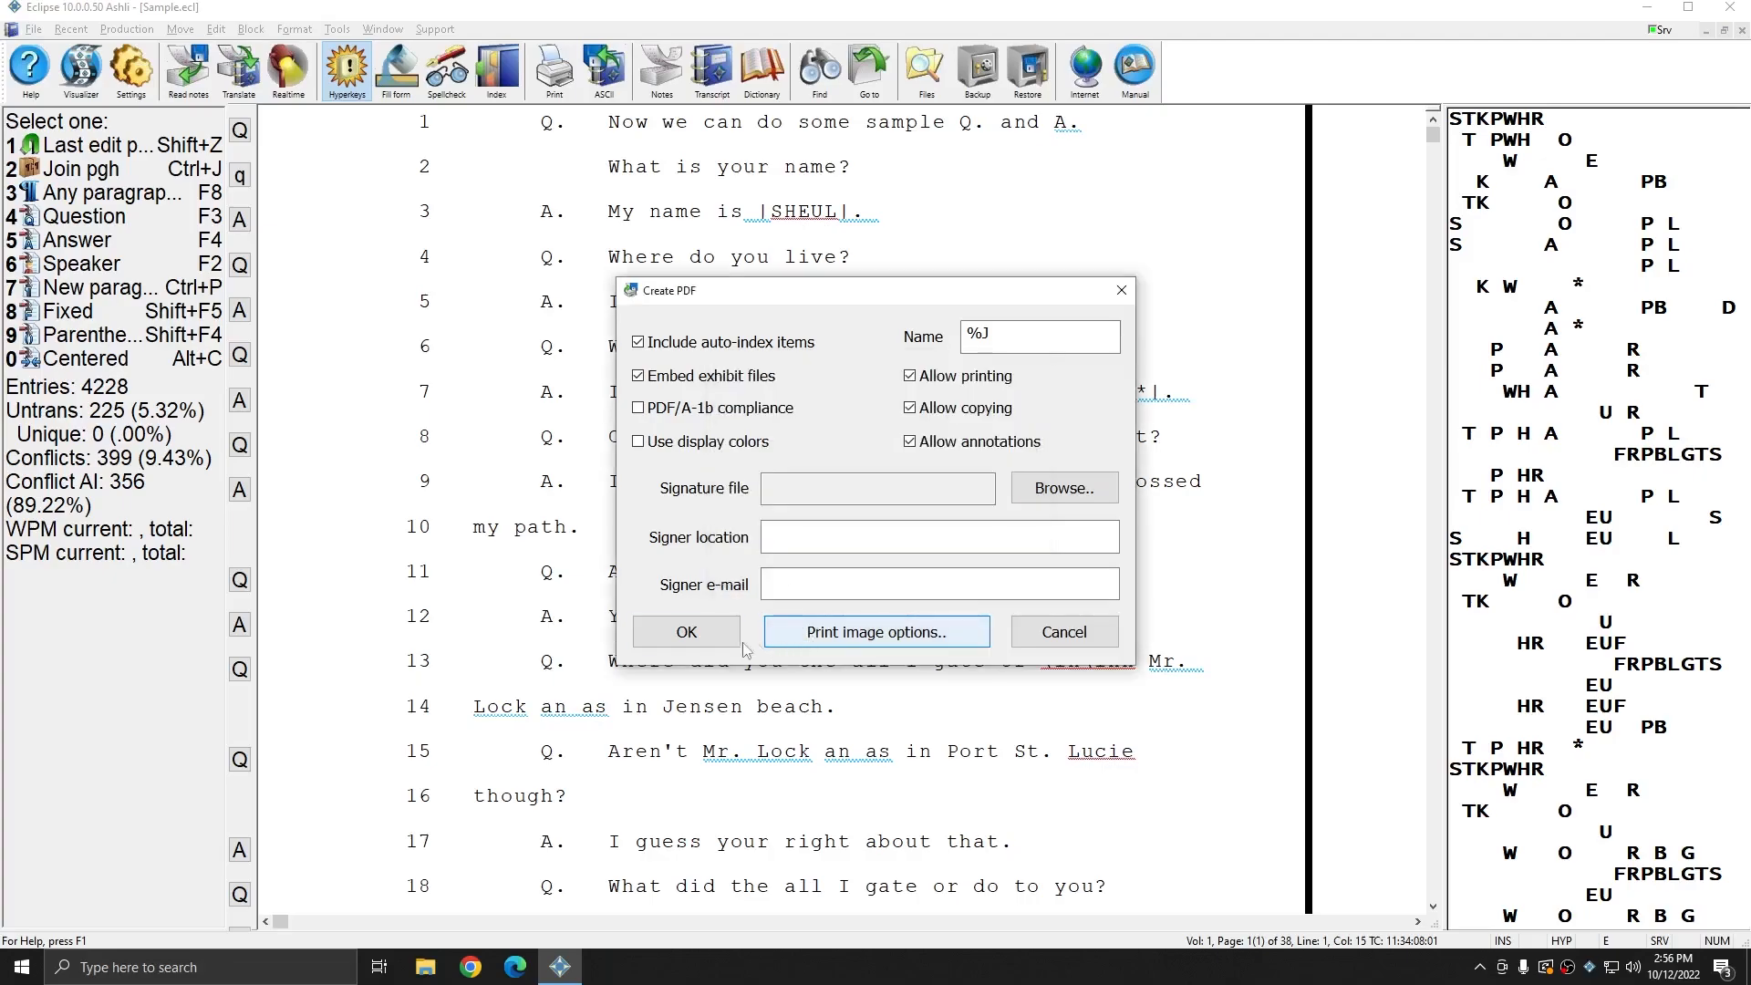
left_click(686, 631)
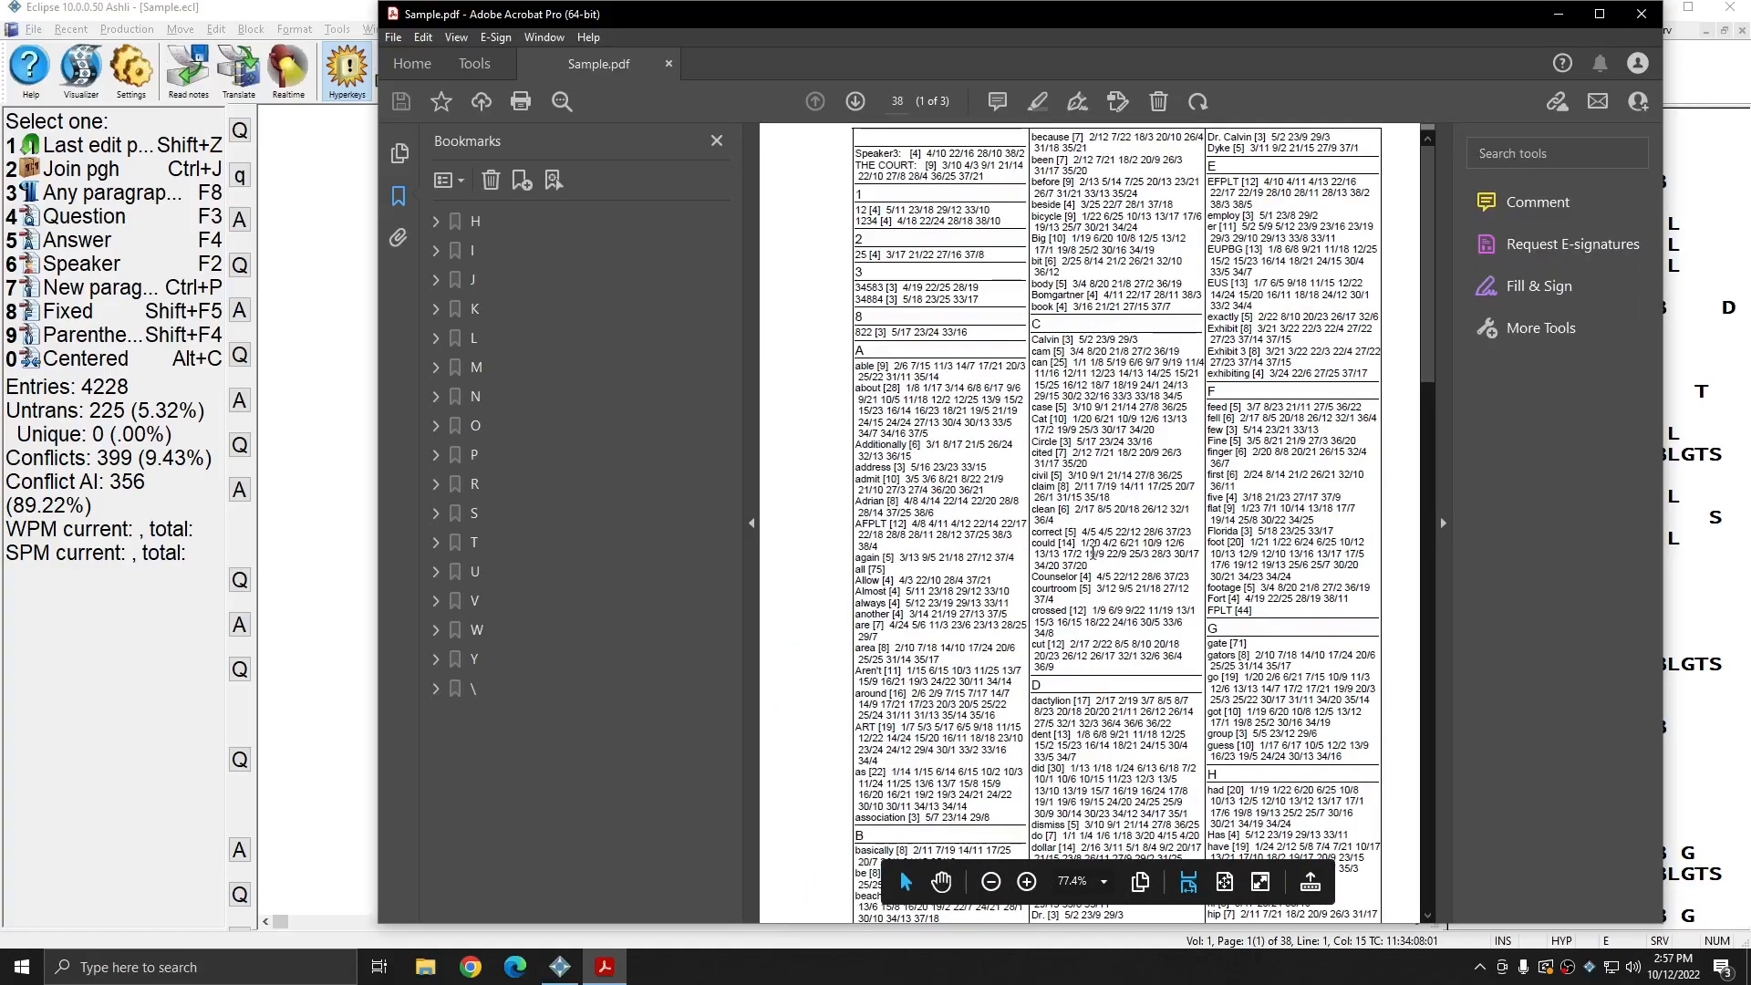
- Scroll to the second page of the Sample.pdf word index and close Acrobat
scroll("down", 3)
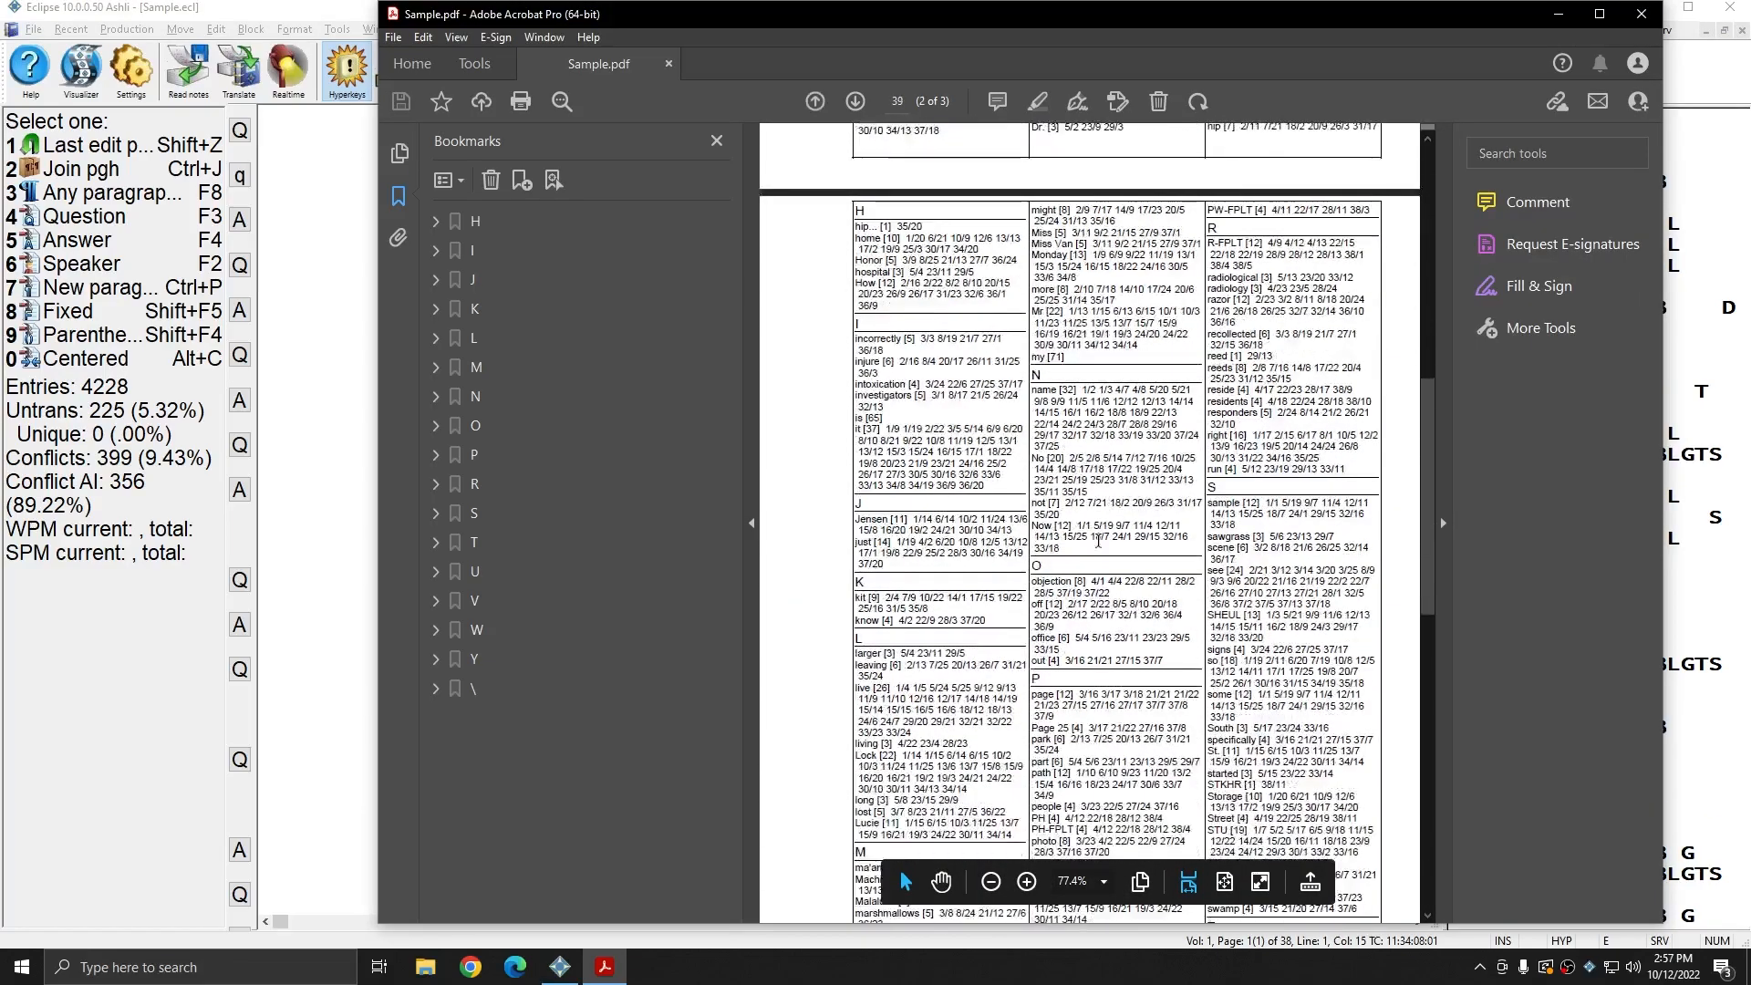
left_click(856, 102)
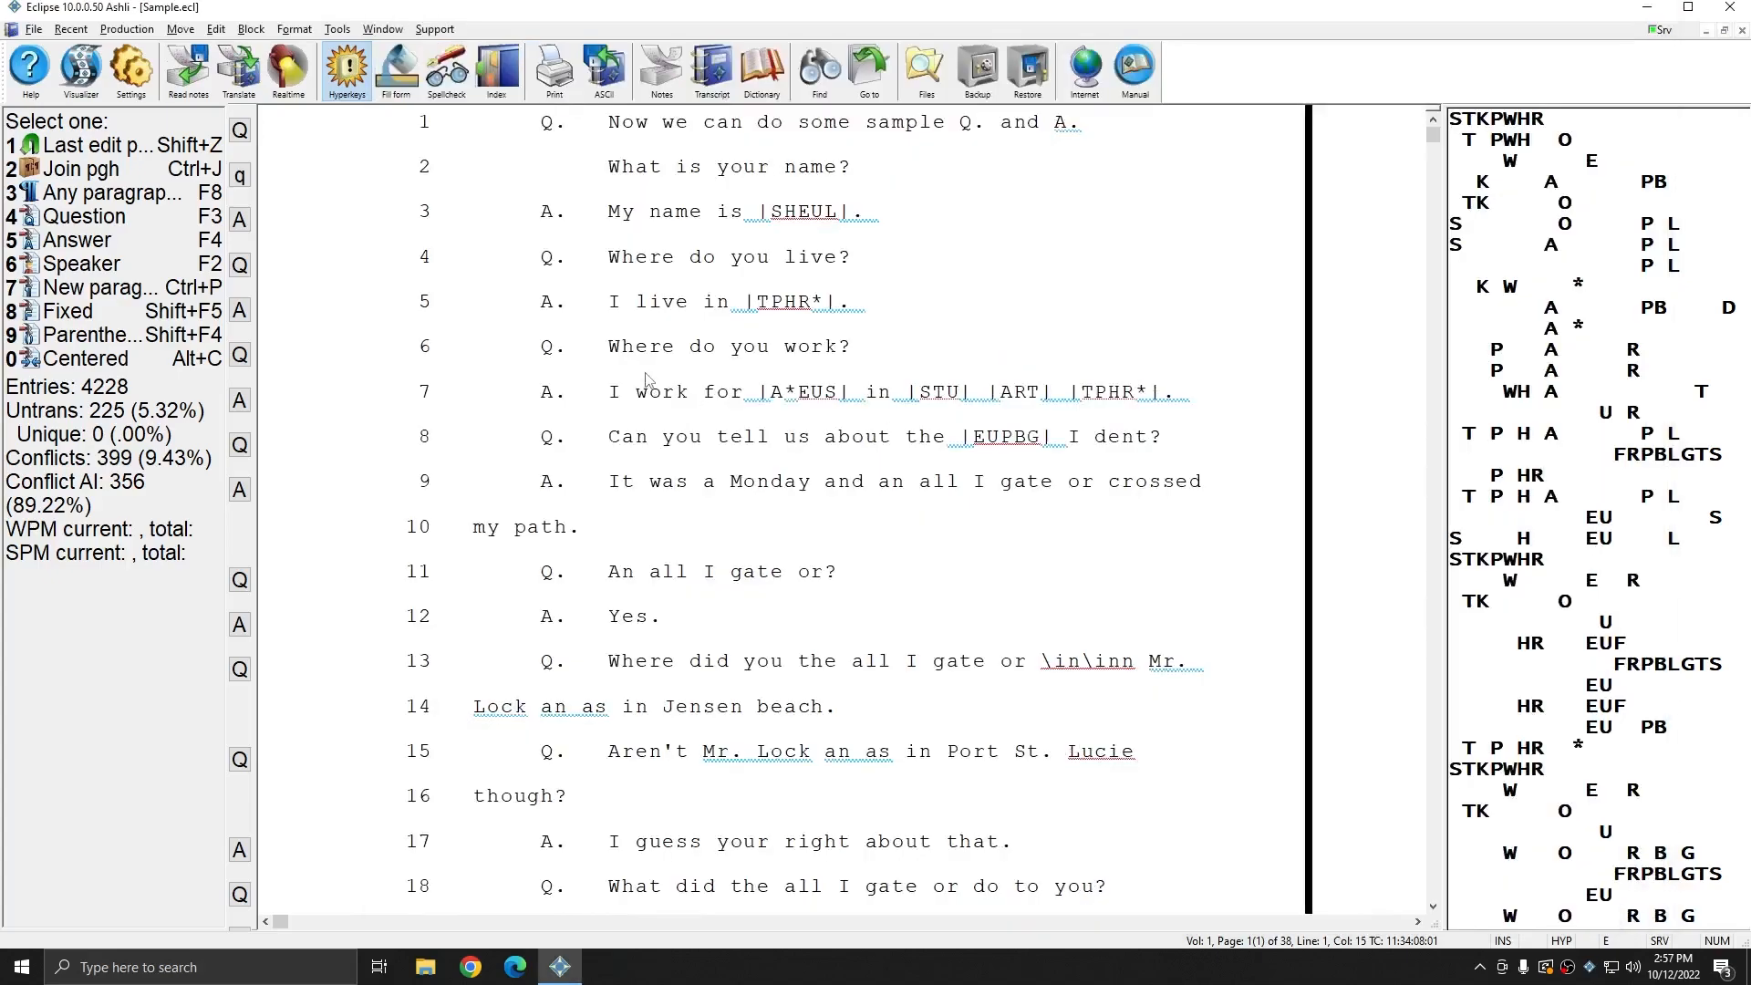
- Use Production > Output to PDF with the page layout set to Index only
left_click(126, 28)
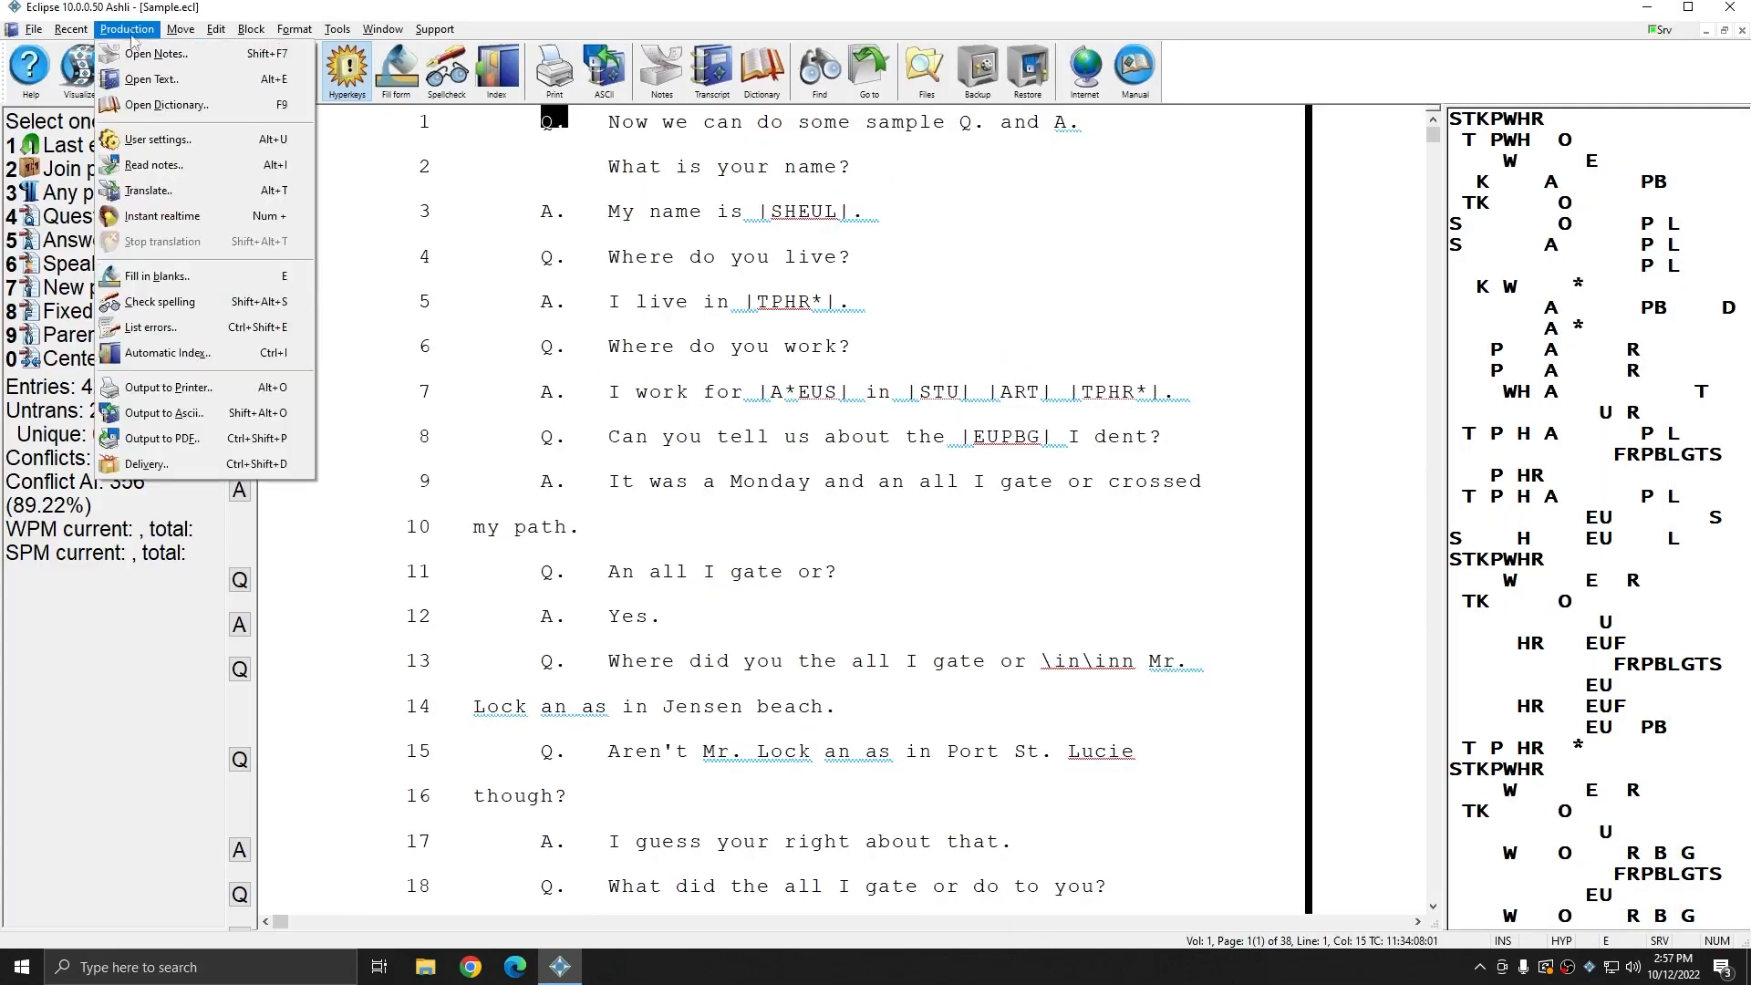
left_click(166, 438)
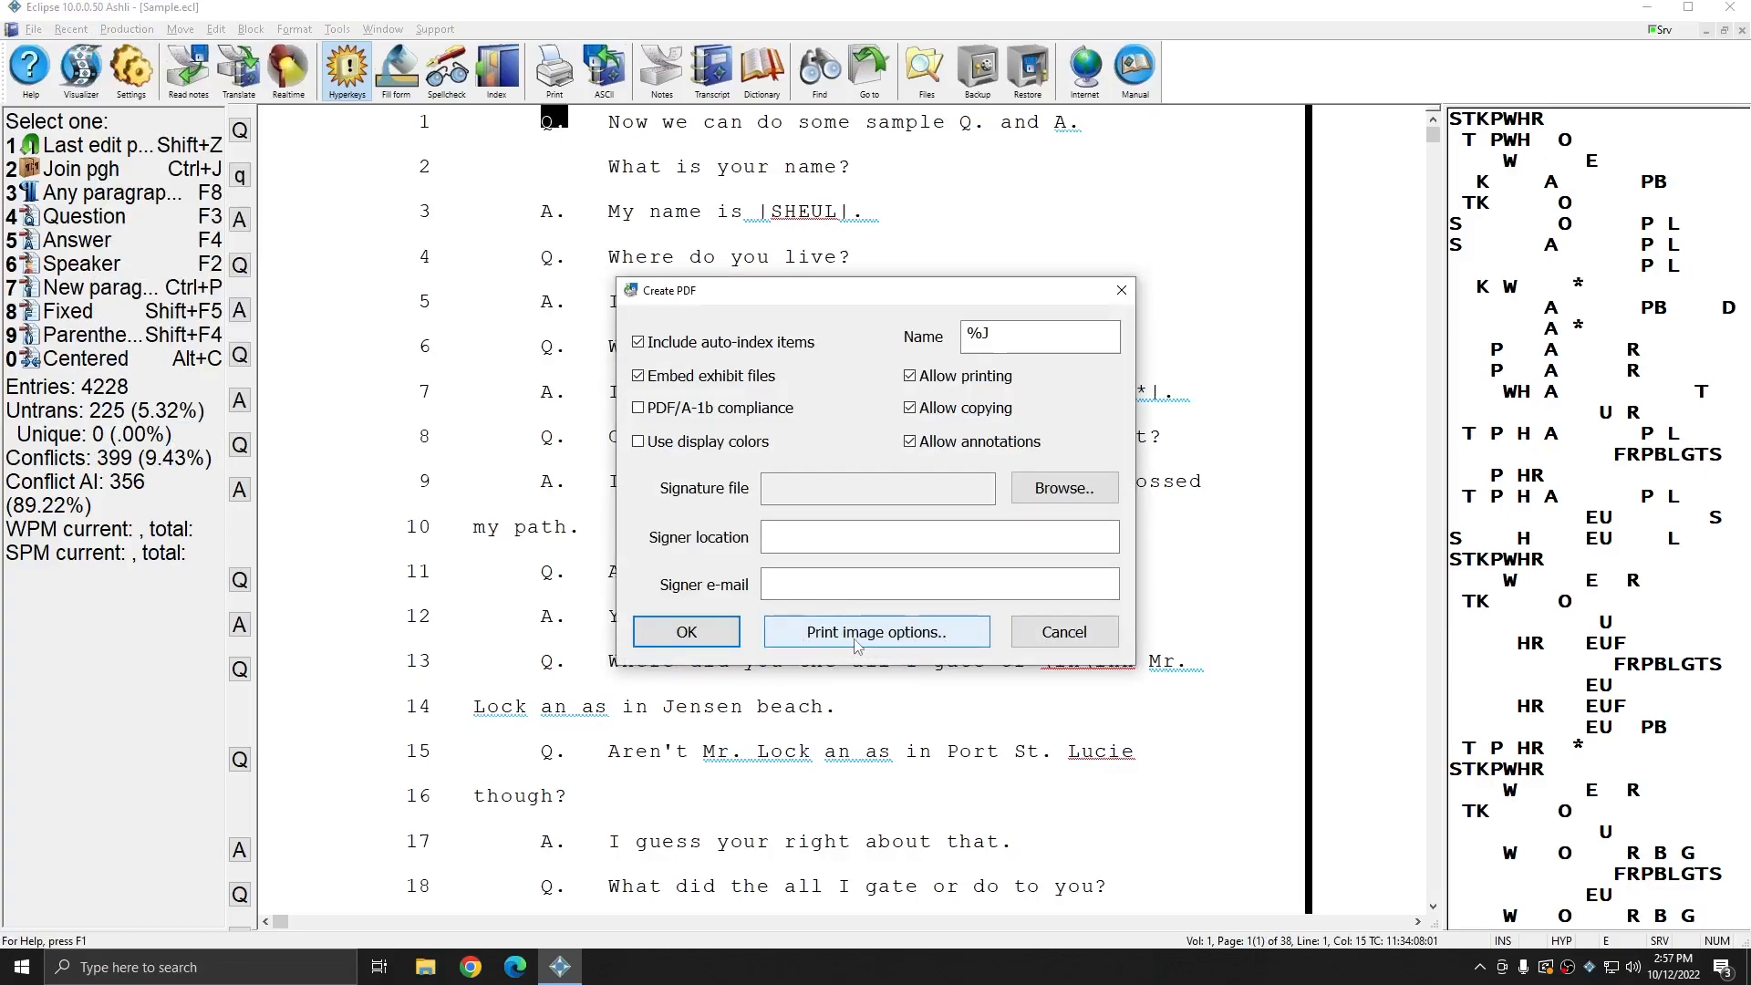
left_click(877, 631)
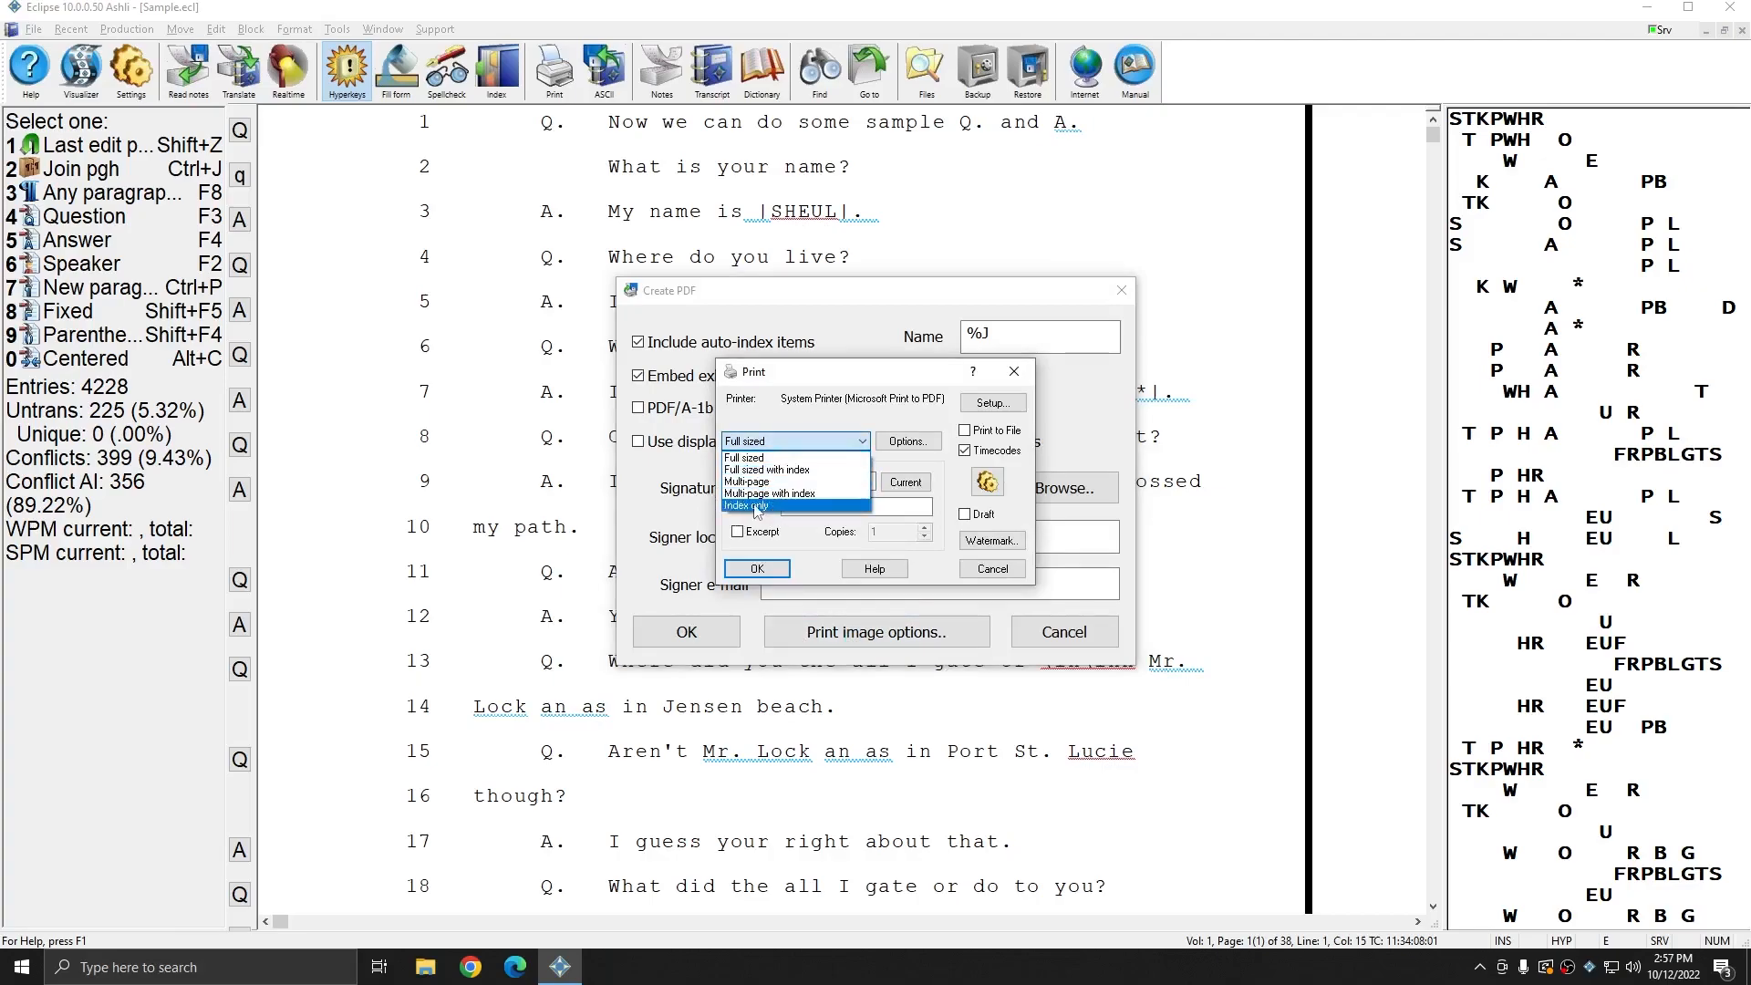
left_click(744, 505)
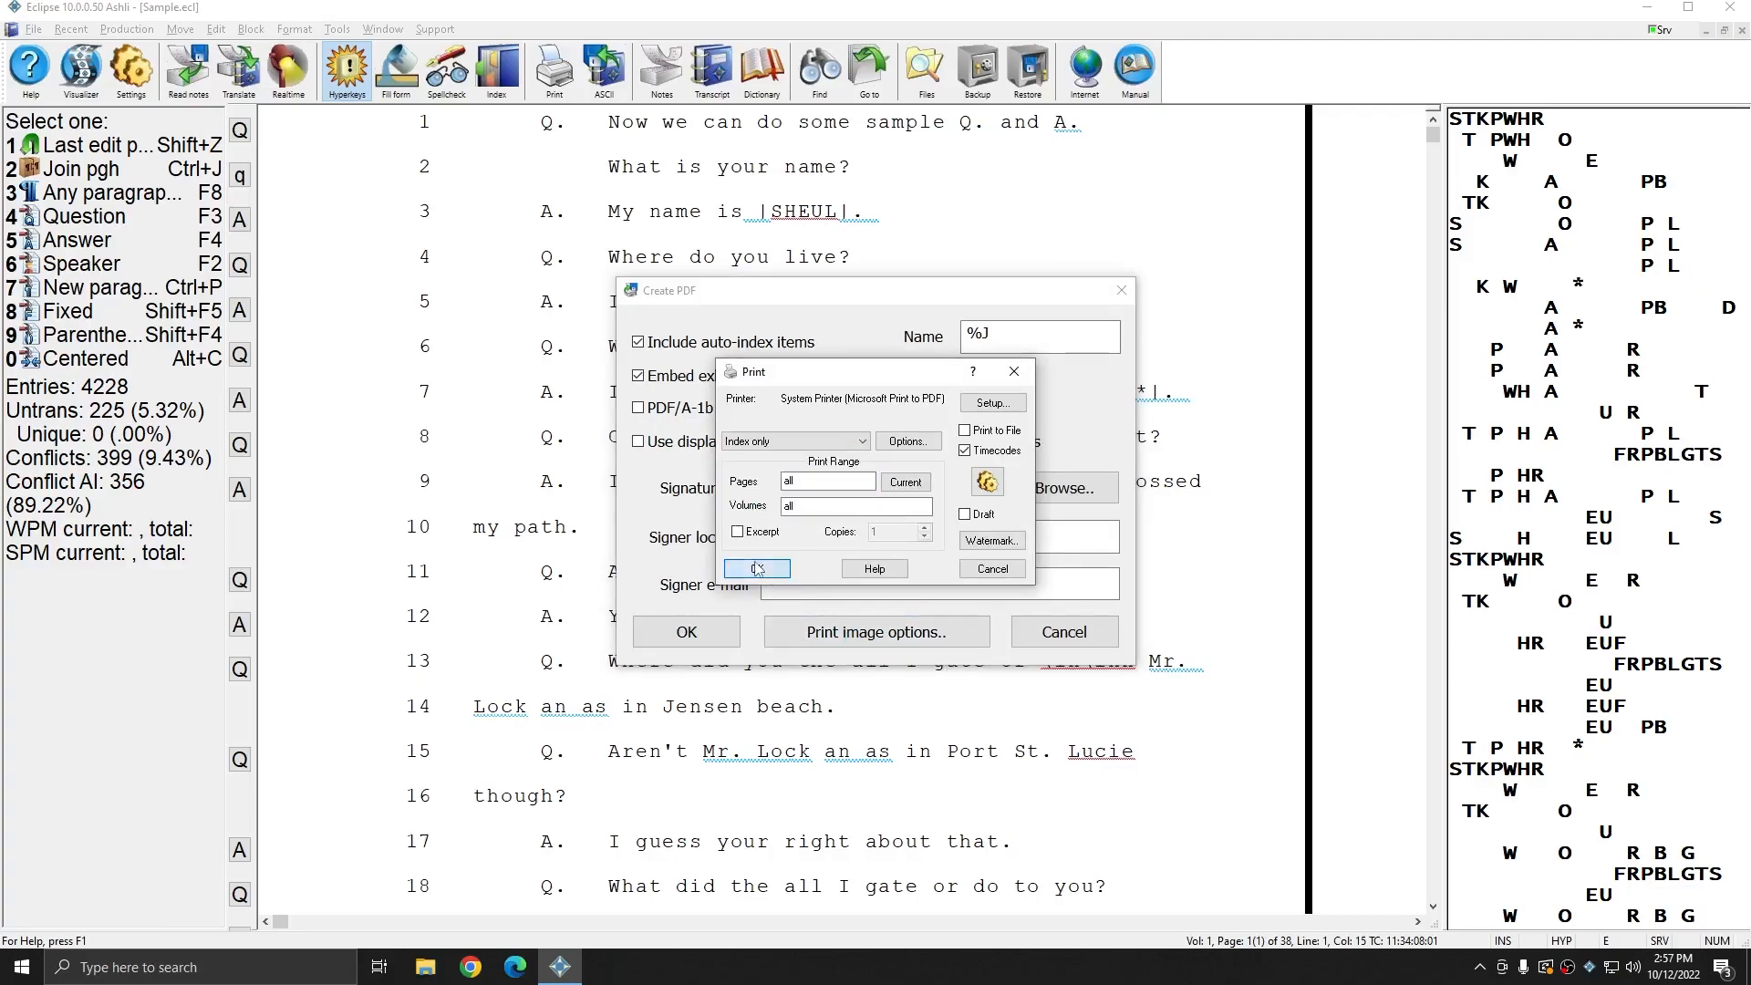
left_click(755, 569)
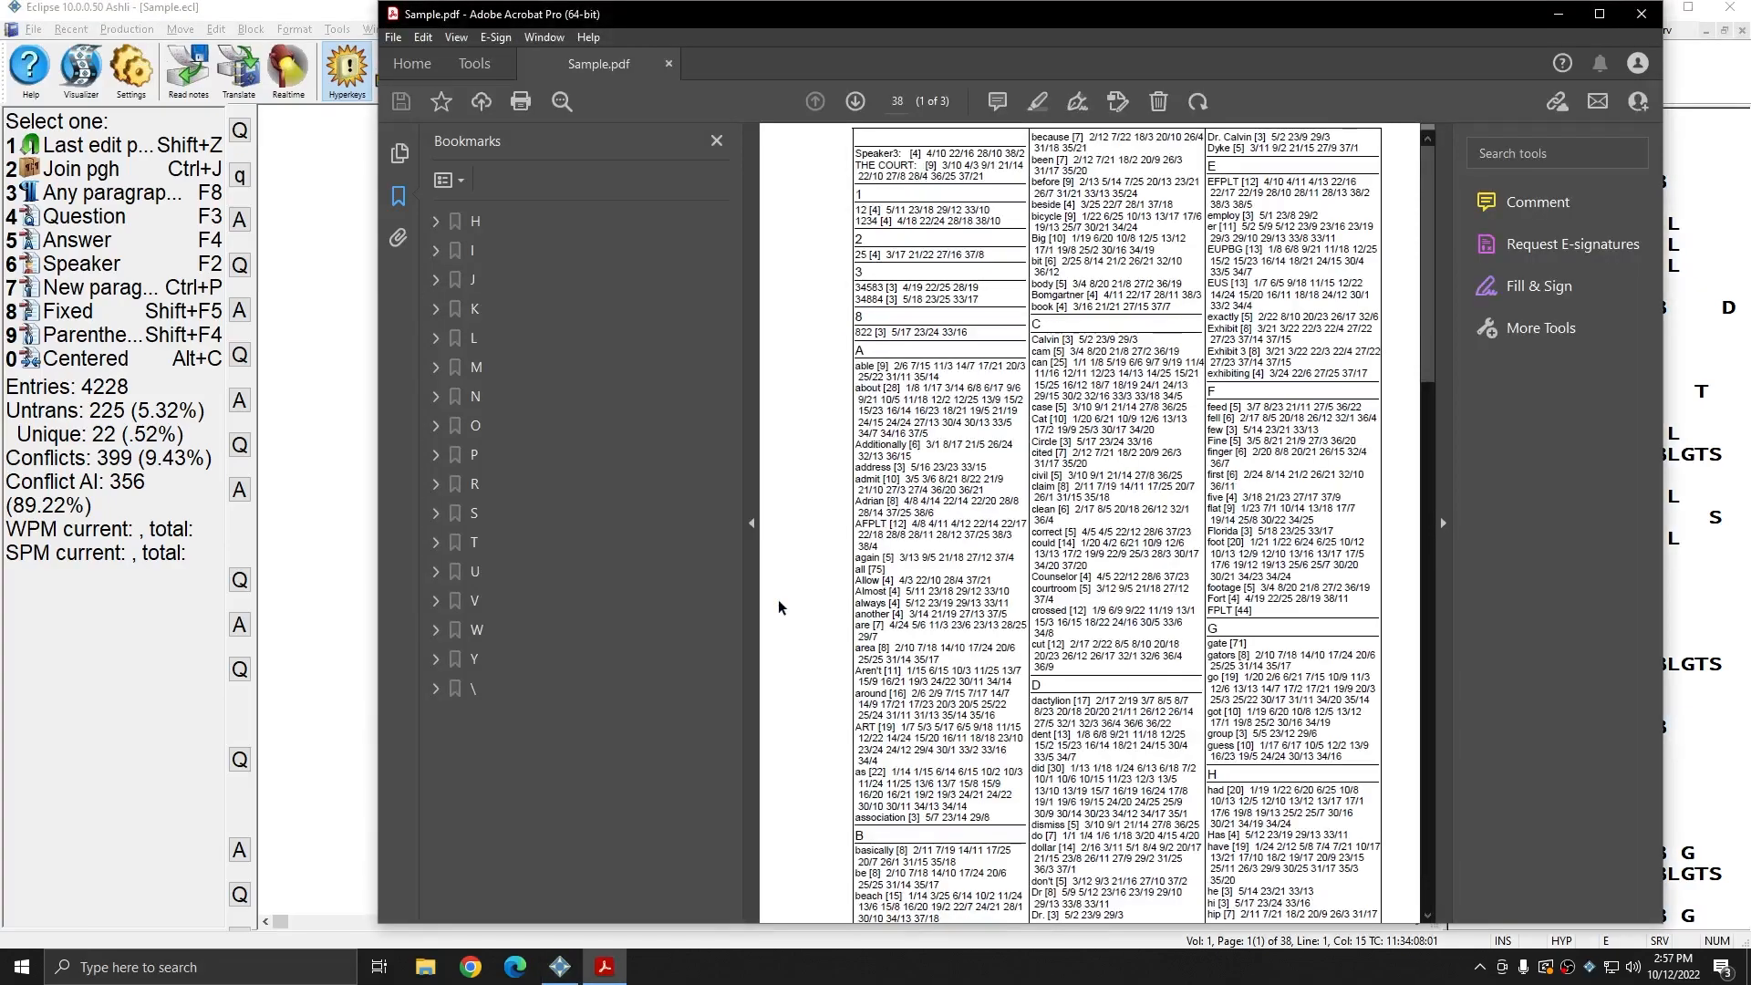
- Scroll to page 2 of 3 of the index-only Sample.pdf, entries I through T
scroll("down", 3)
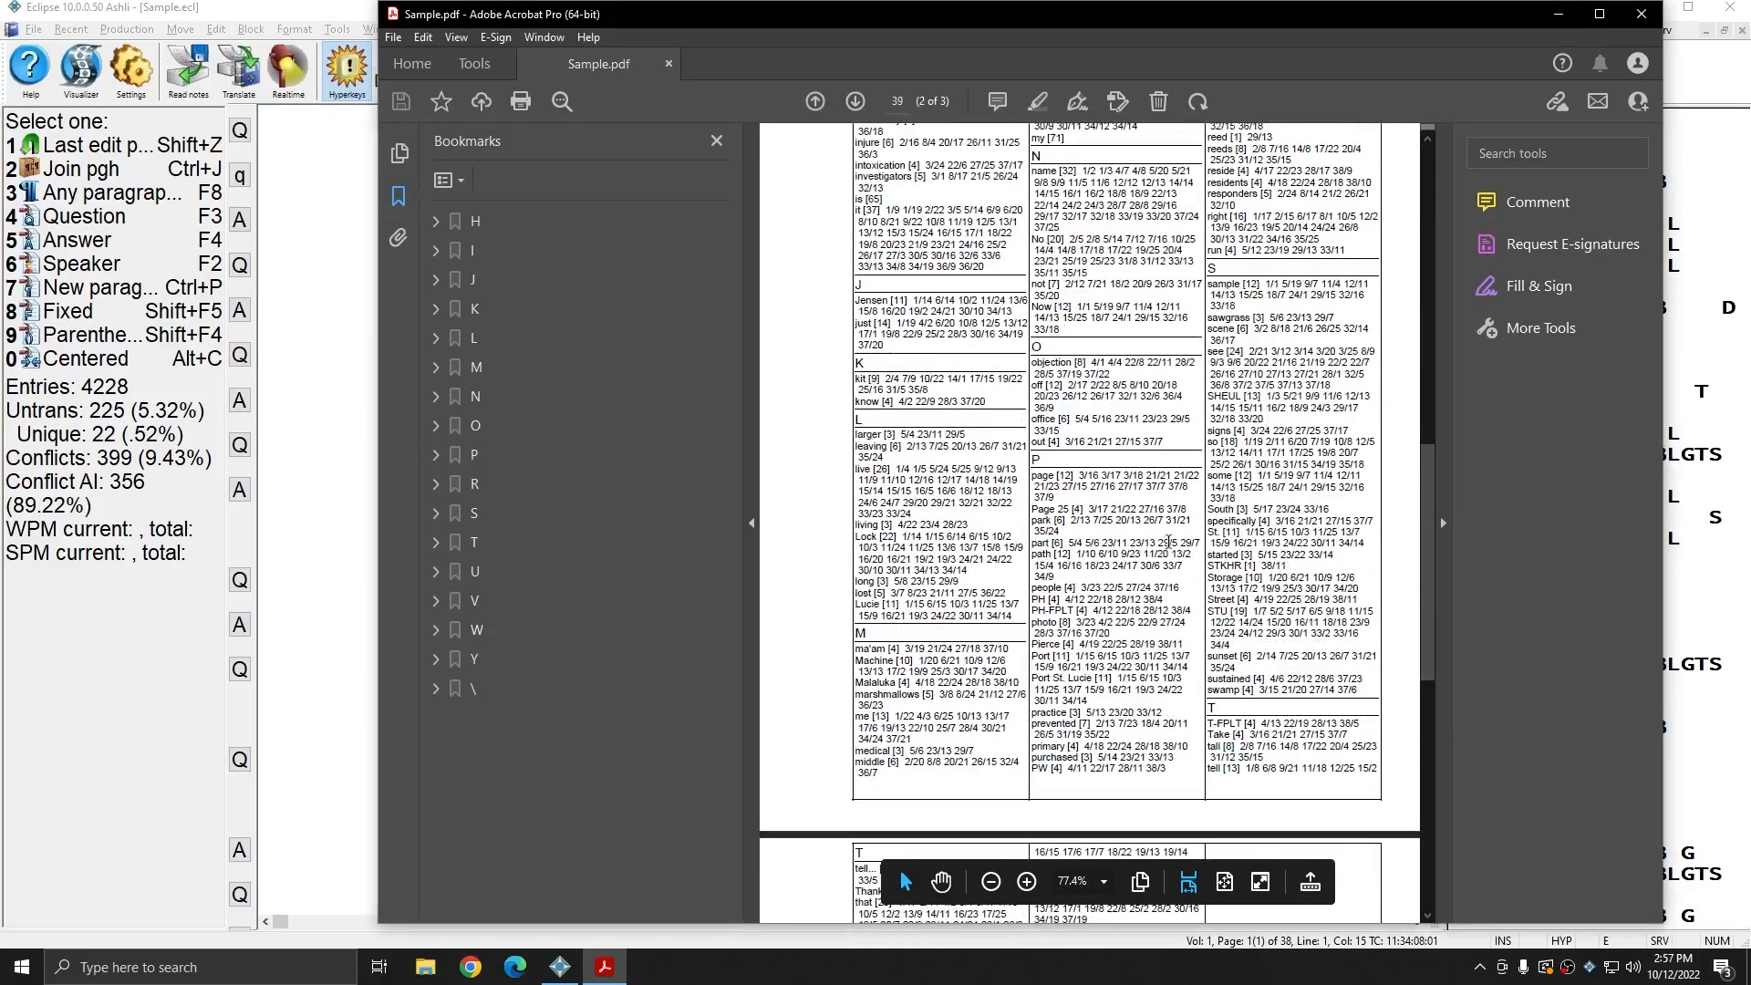